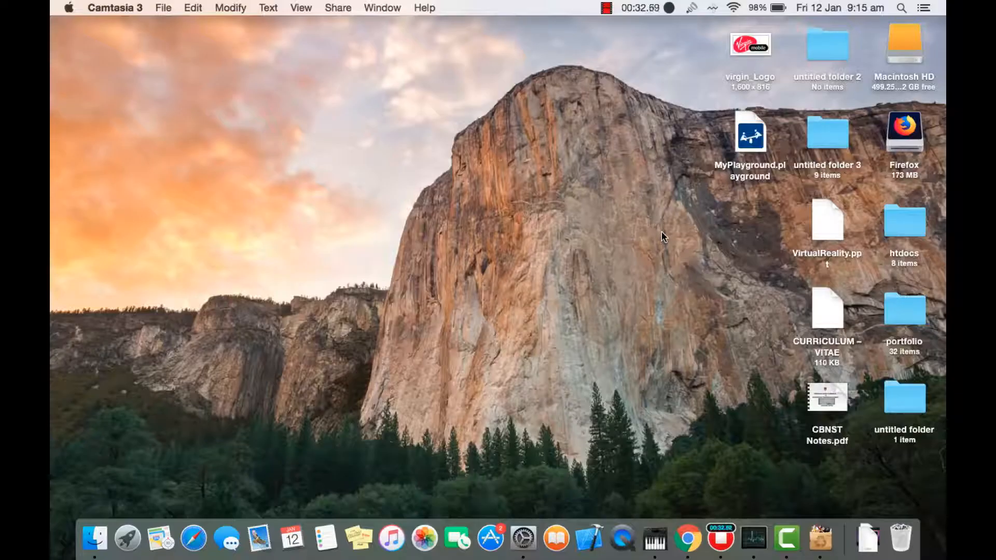
- Activate Finder on the desktop showing the logo, playground, presentation, CV, notes and untitled folders
click(662, 237)
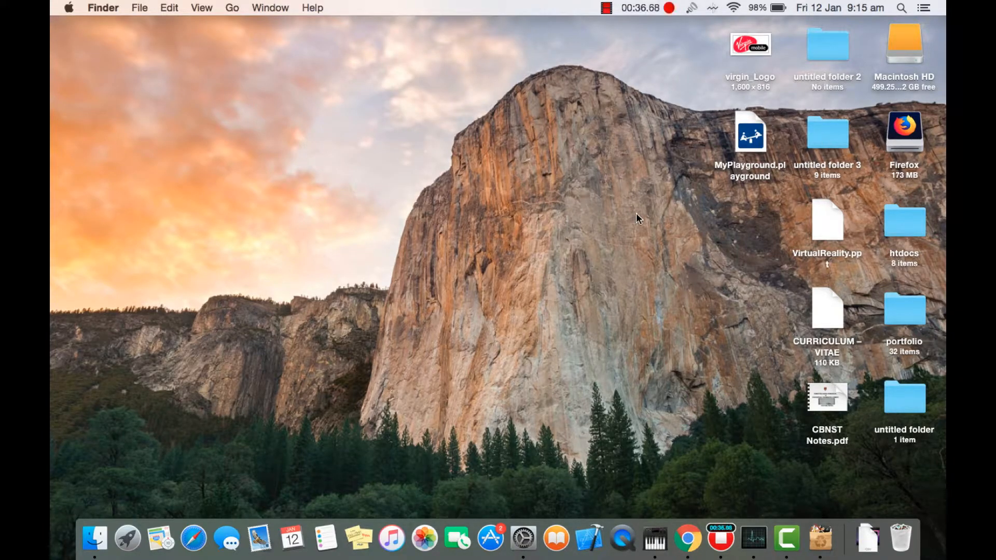
mouse_move(642, 176)
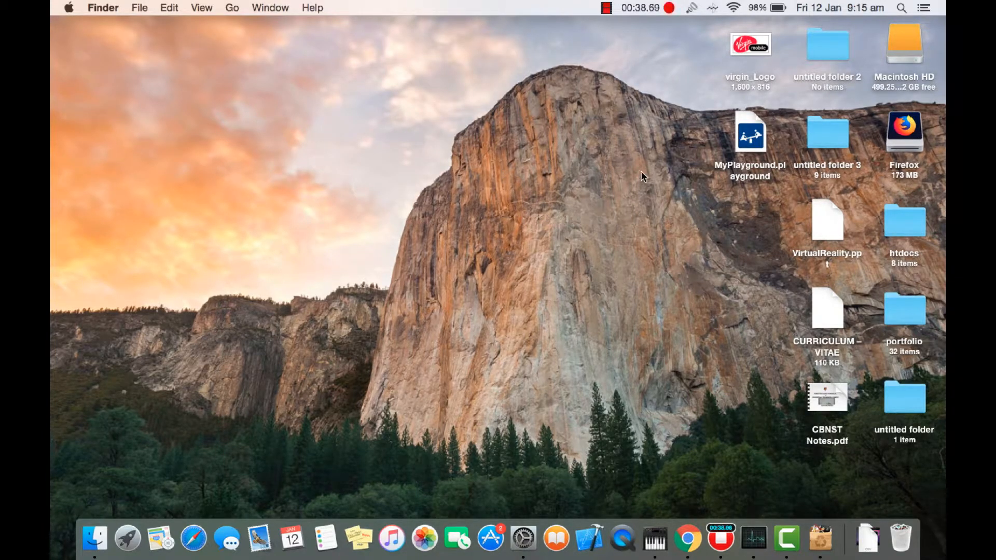
mouse_move(854, 329)
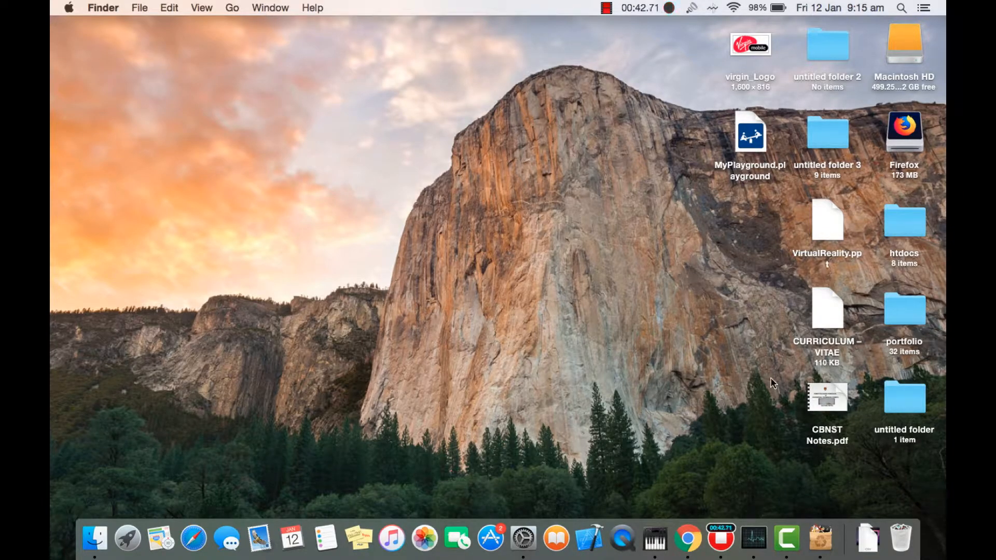
mouse_move(670, 106)
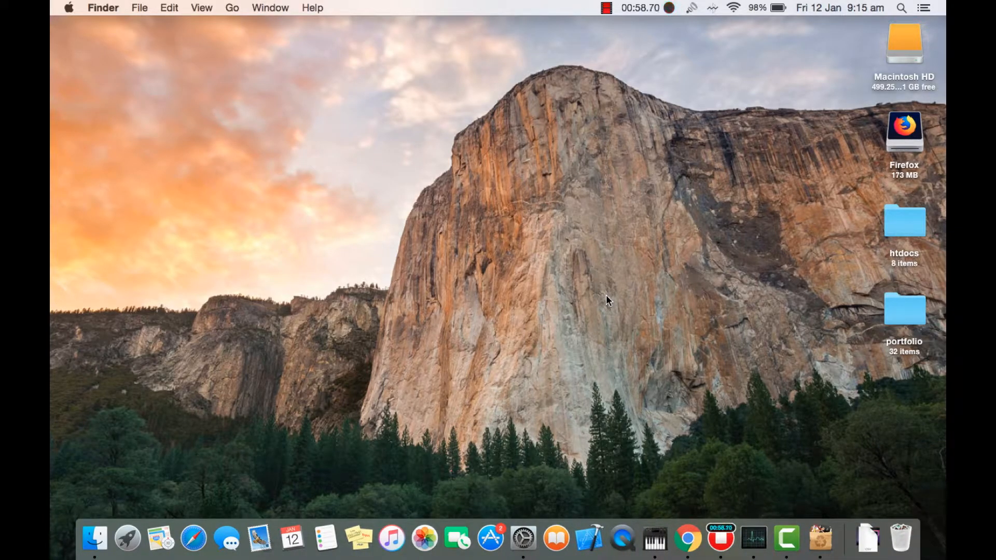
mouse_move(942, 553)
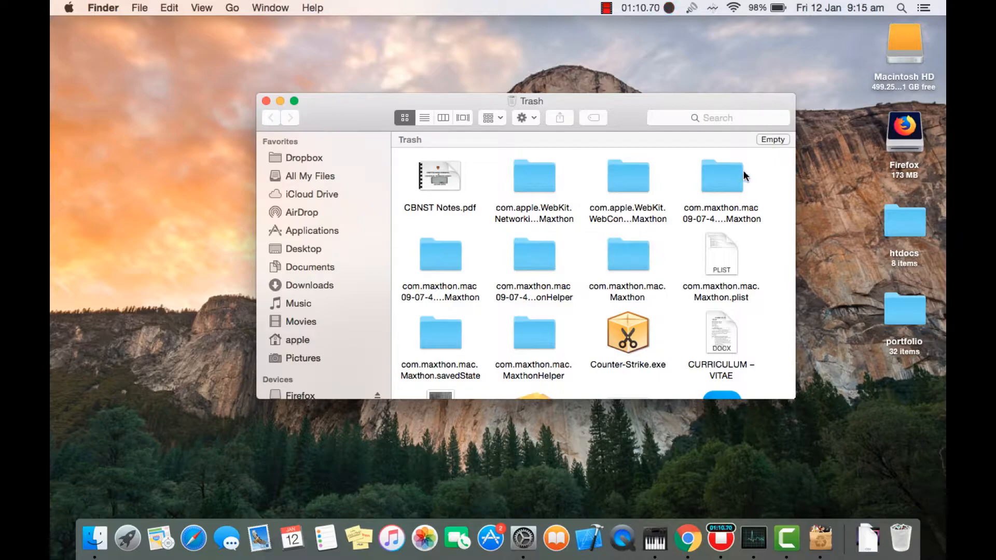
- Empty the Trash, confirming the permanent erase, and close the Trash window
click(774, 139)
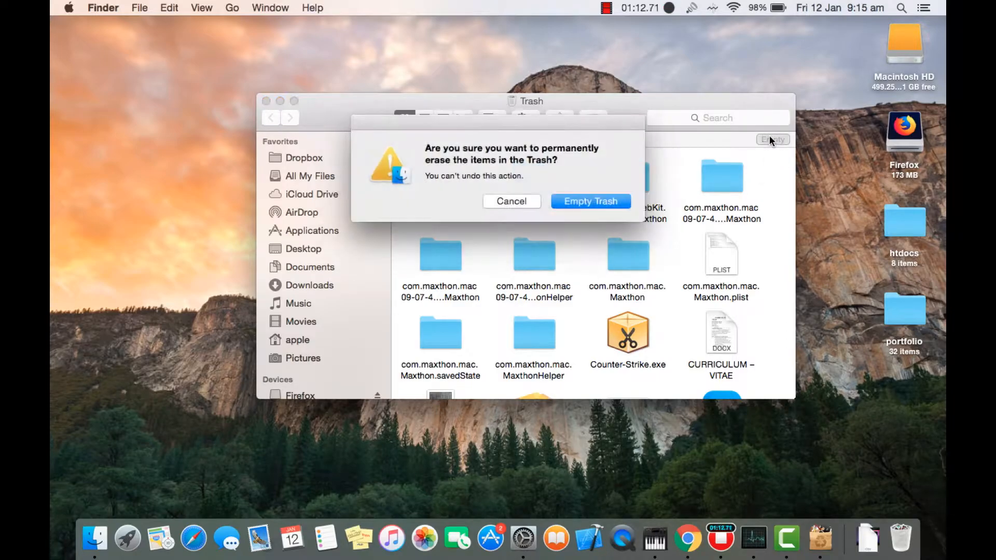
click(589, 201)
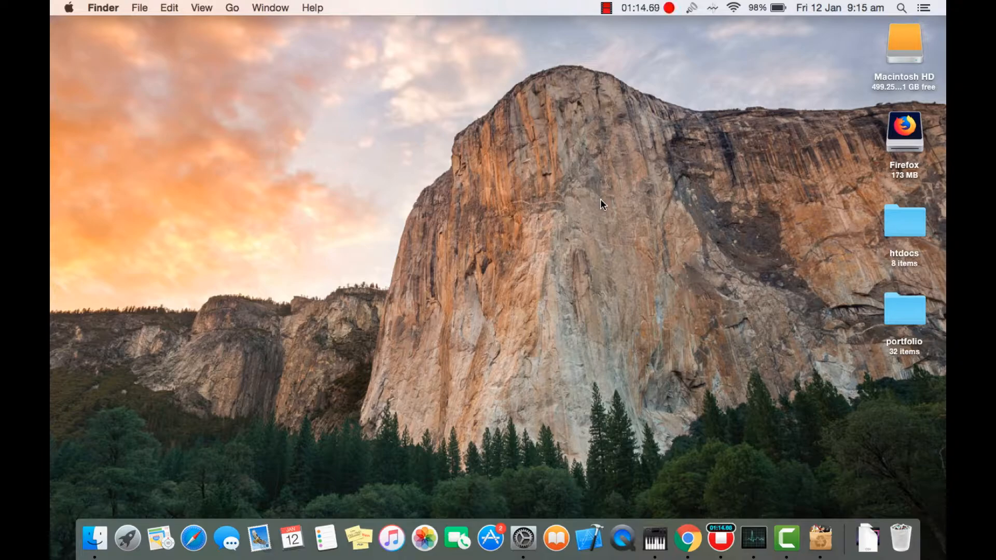
click(900, 538)
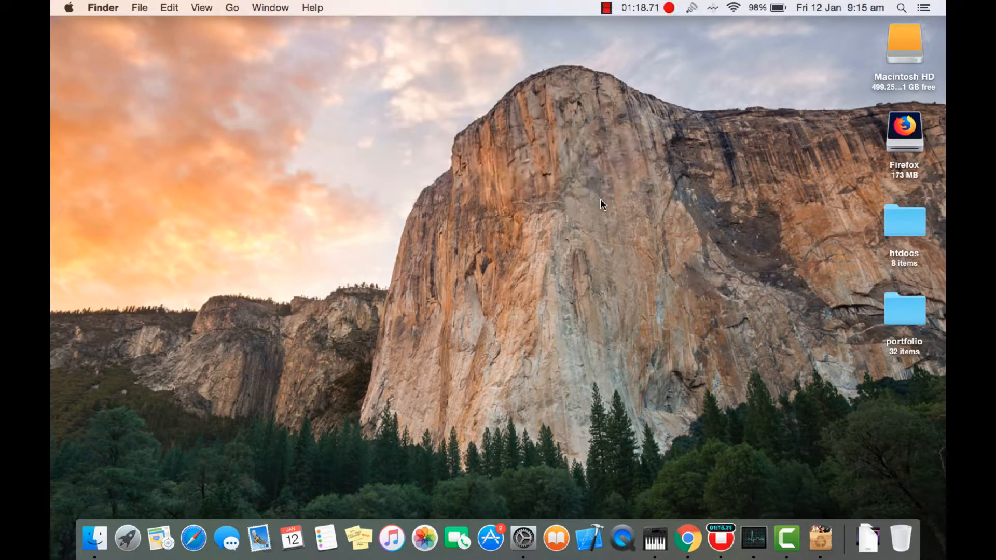
mouse_move(371, 180)
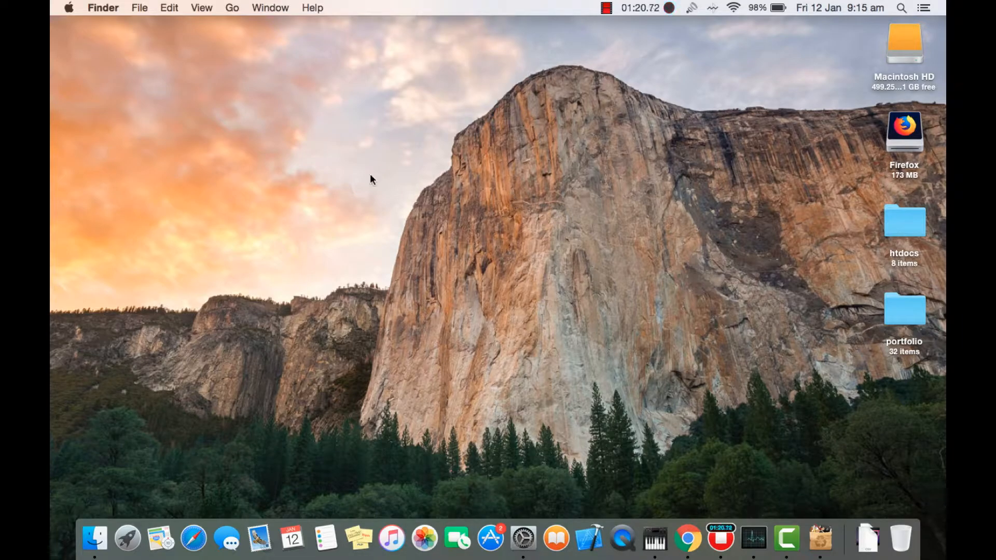
- Force quit AppCleaner from the Apple menu's Force Quit window, then close that window
click(69, 8)
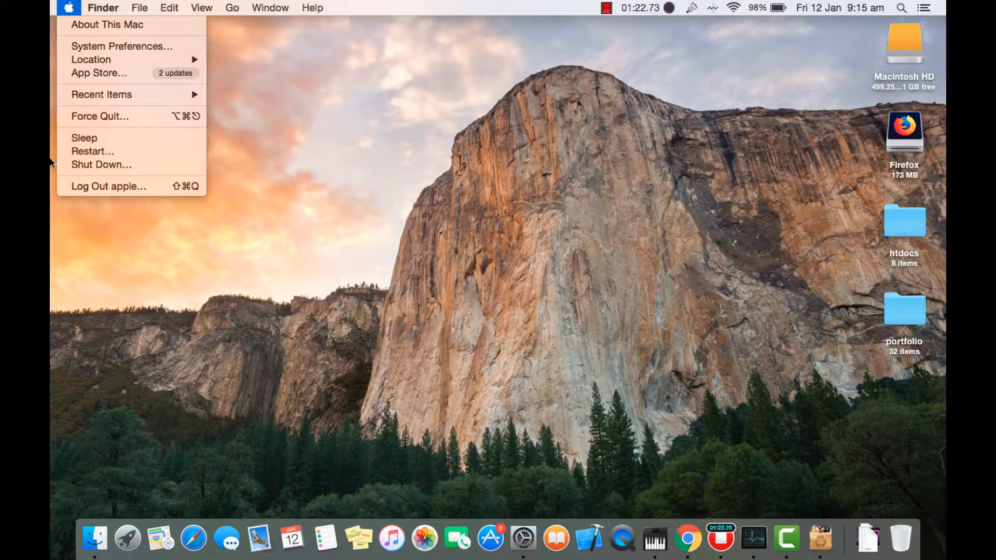
mouse_move(100, 116)
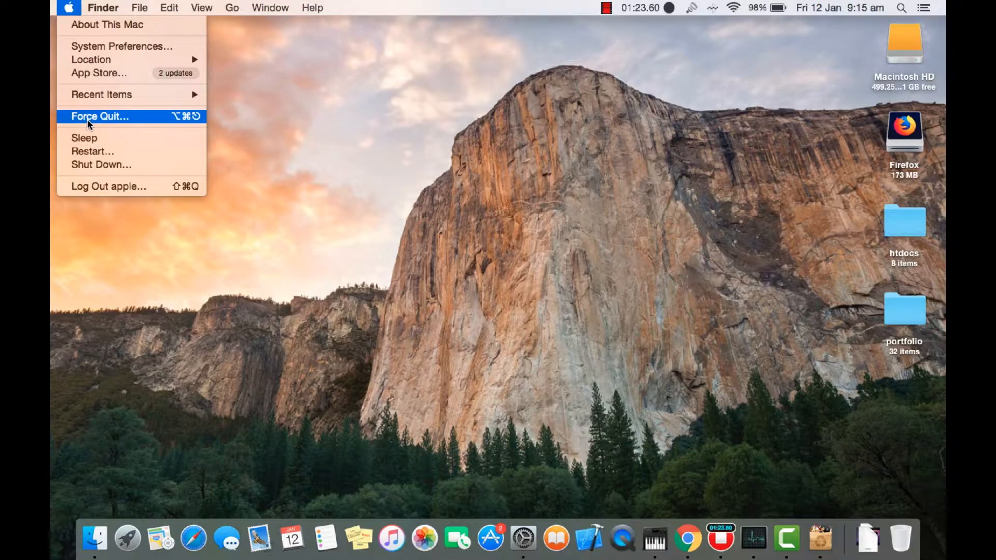
click(100, 116)
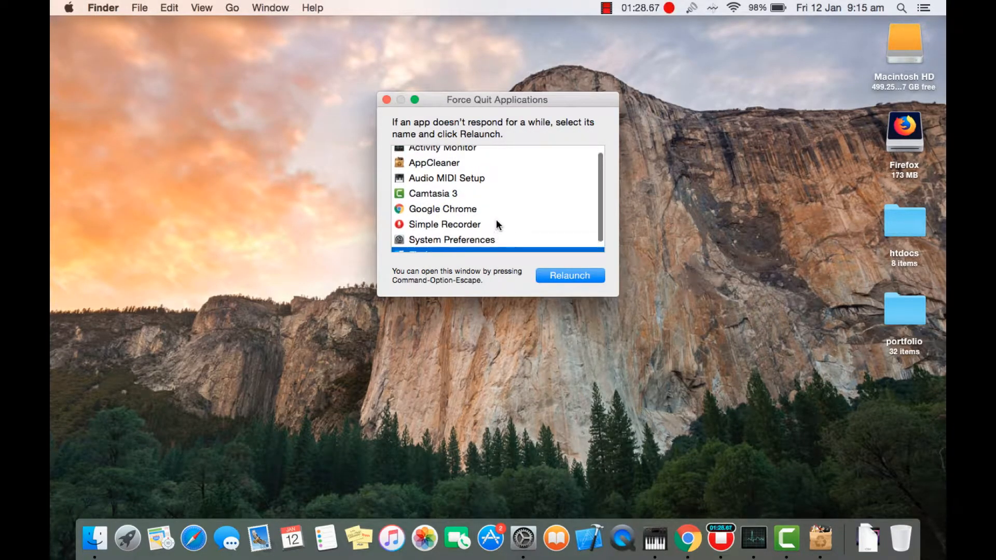
click(434, 169)
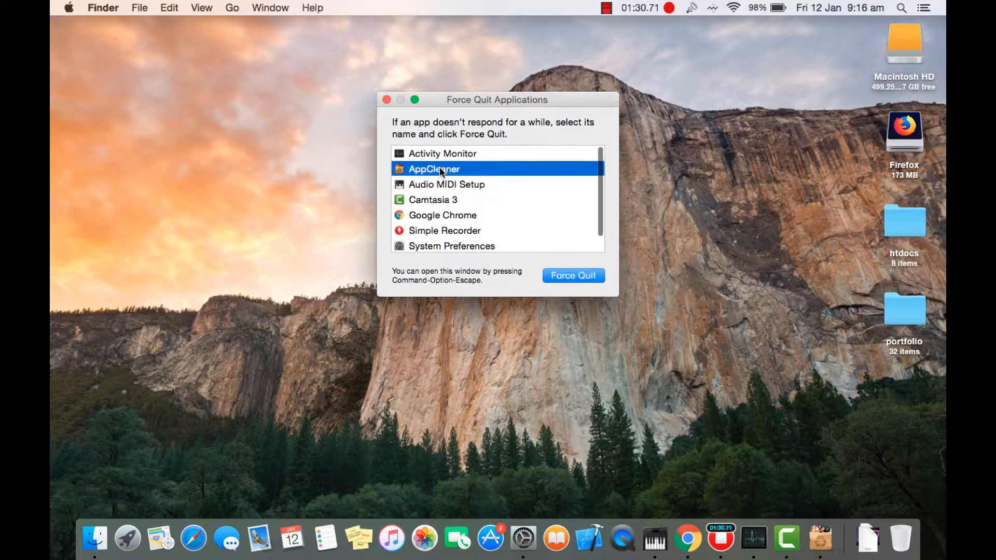
click(572, 275)
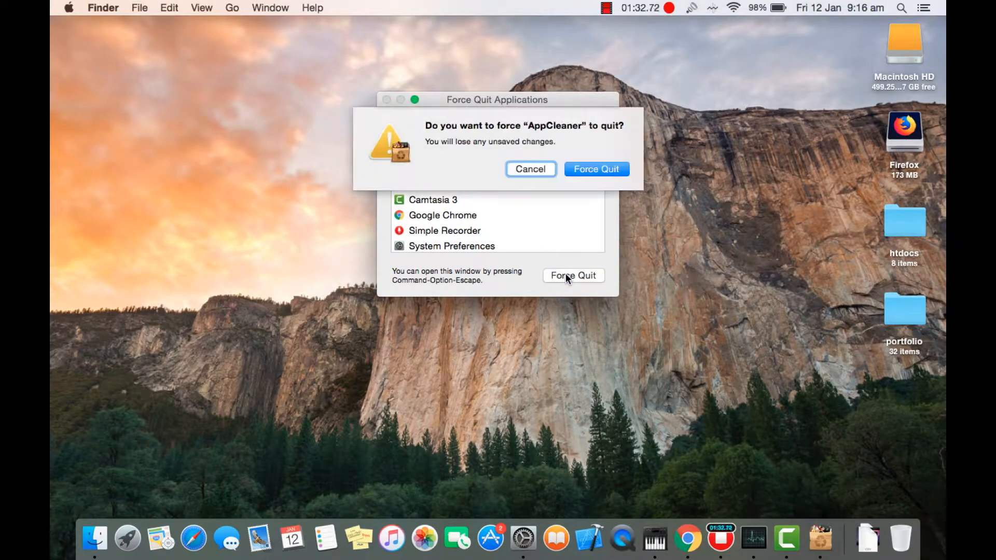
click(596, 169)
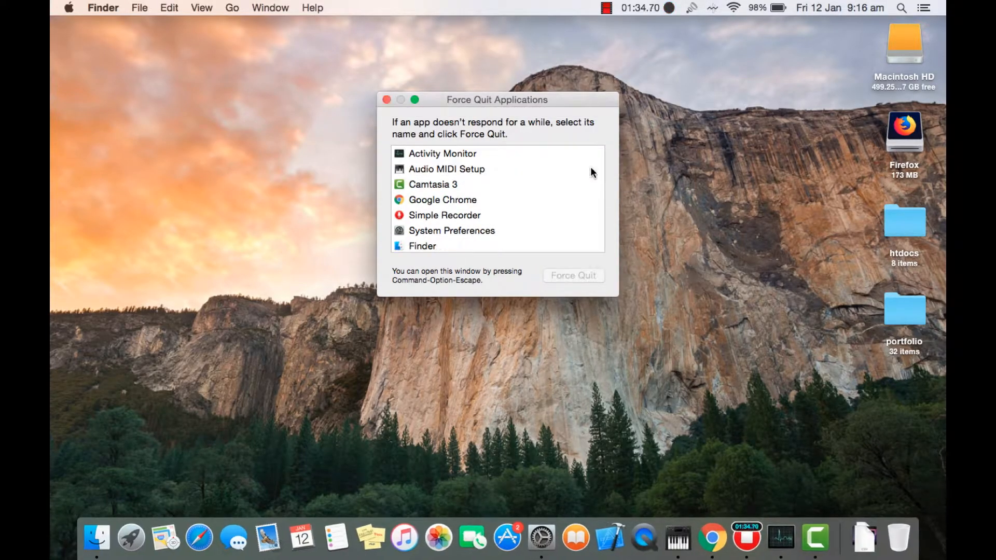
click(385, 100)
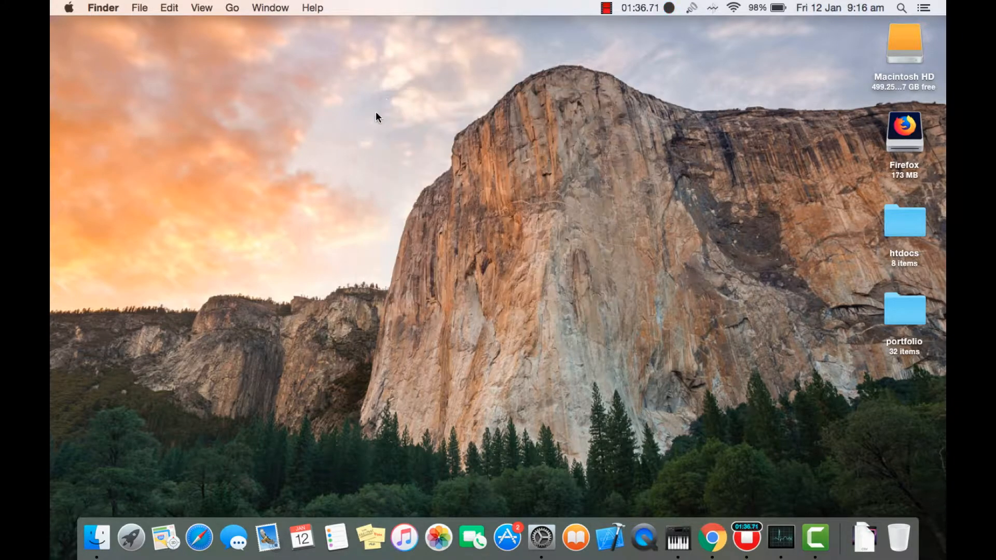
- Remove Microsoft Silverlight and its two related files with AppCleaner, then close AppCleaner
click(130, 538)
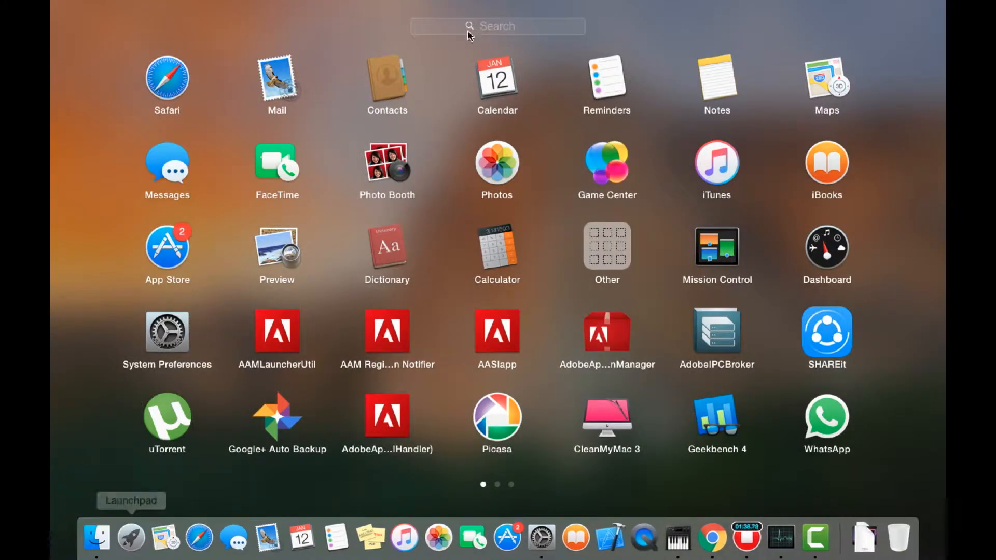
scroll(left, 3)
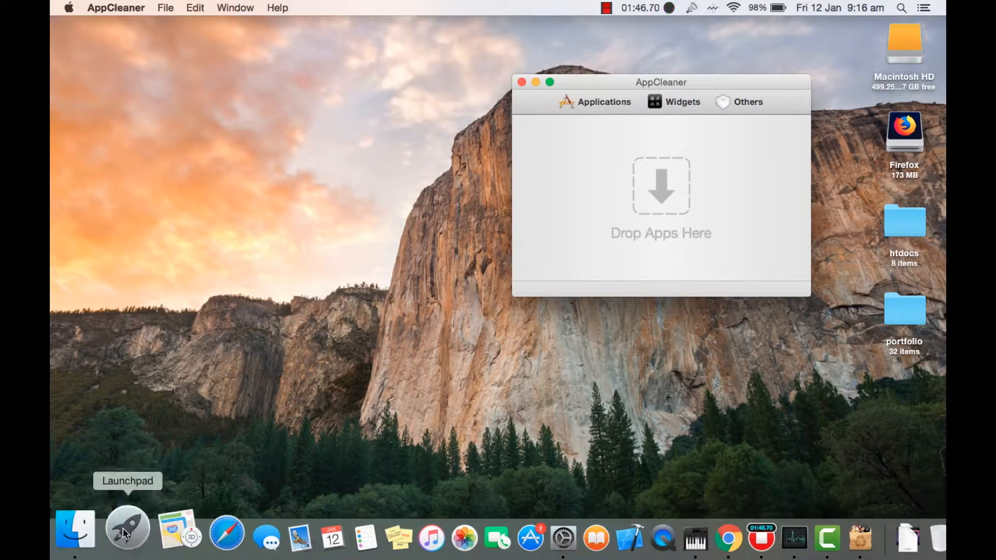
click(128, 528)
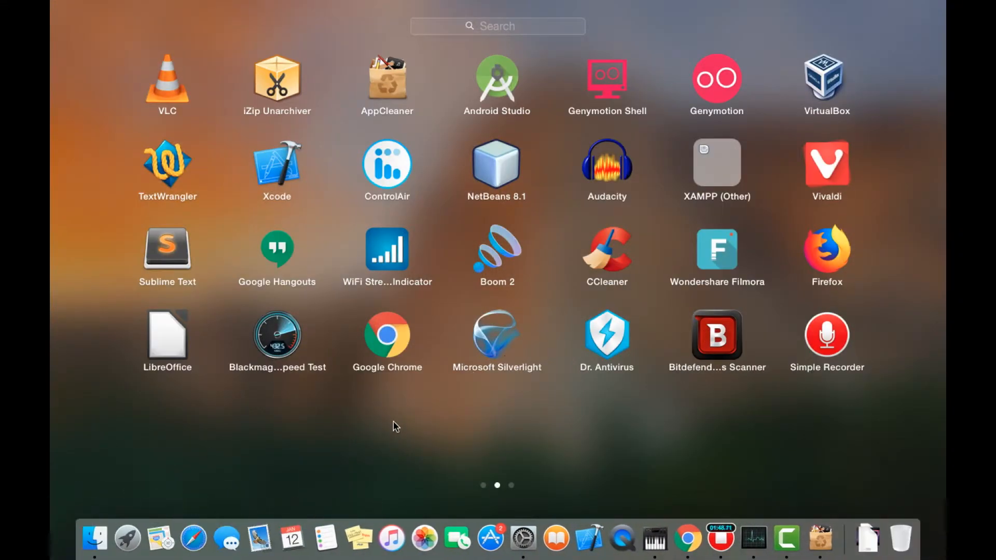
mouse_move(492, 351)
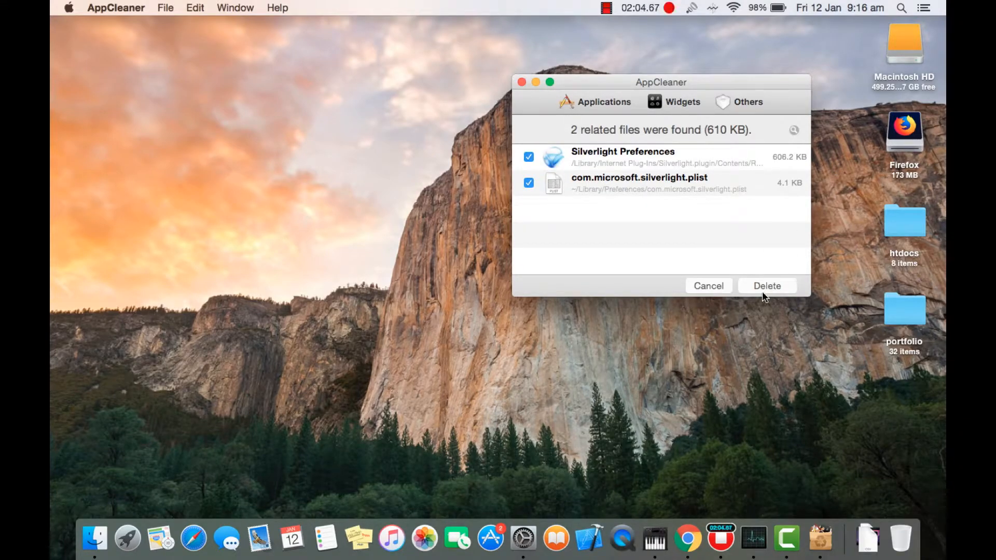
click(767, 286)
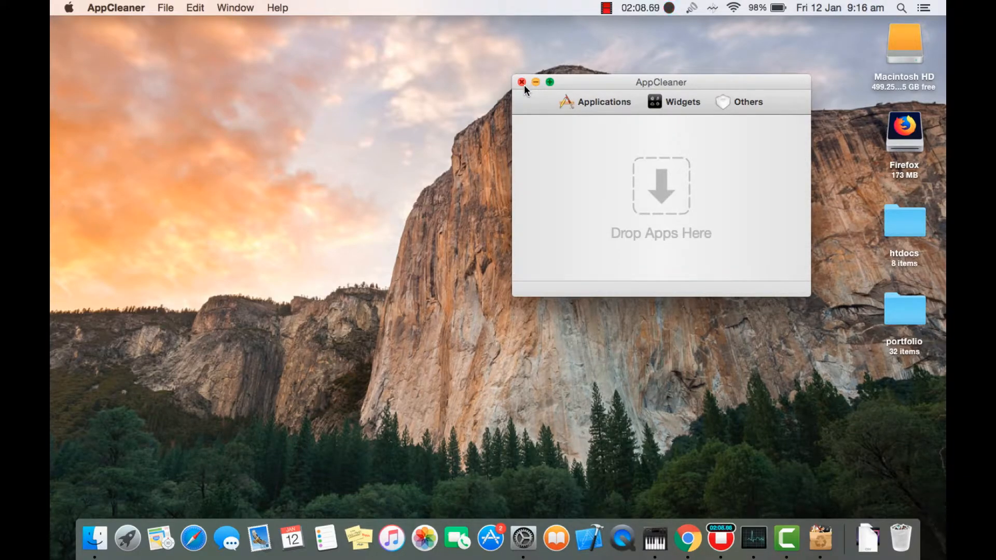
click(522, 82)
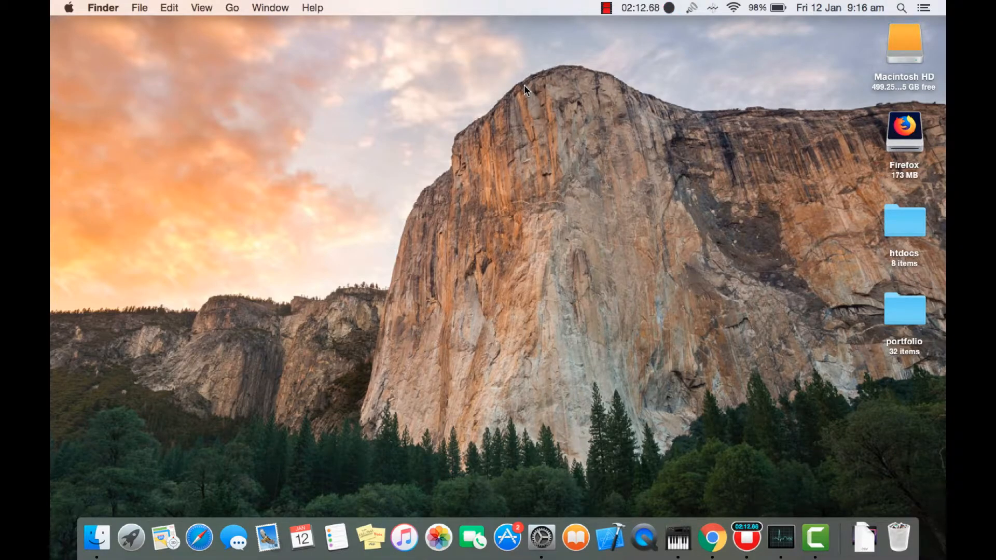
- Launch Activity Monitor and browse the processes in the CPU view
text(ac)
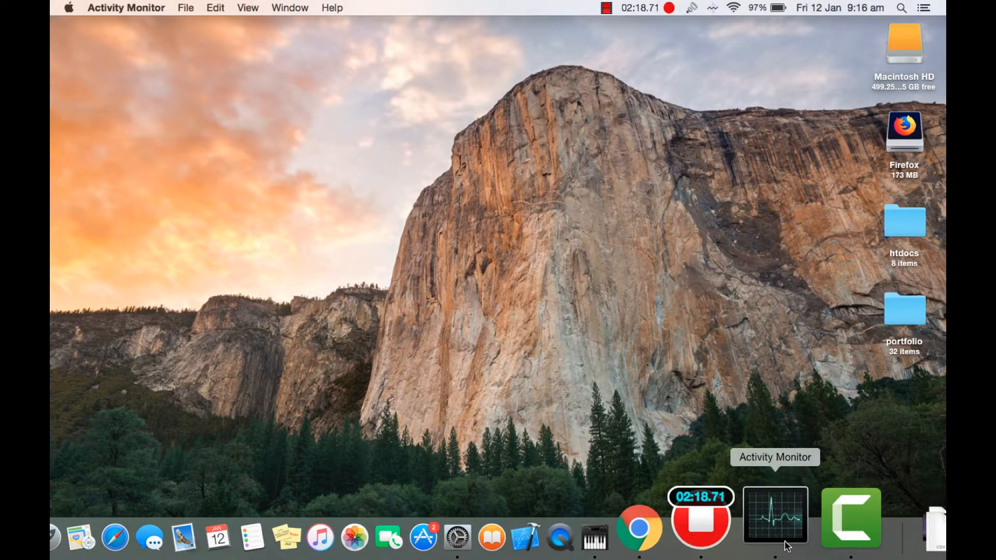
right_click(774, 514)
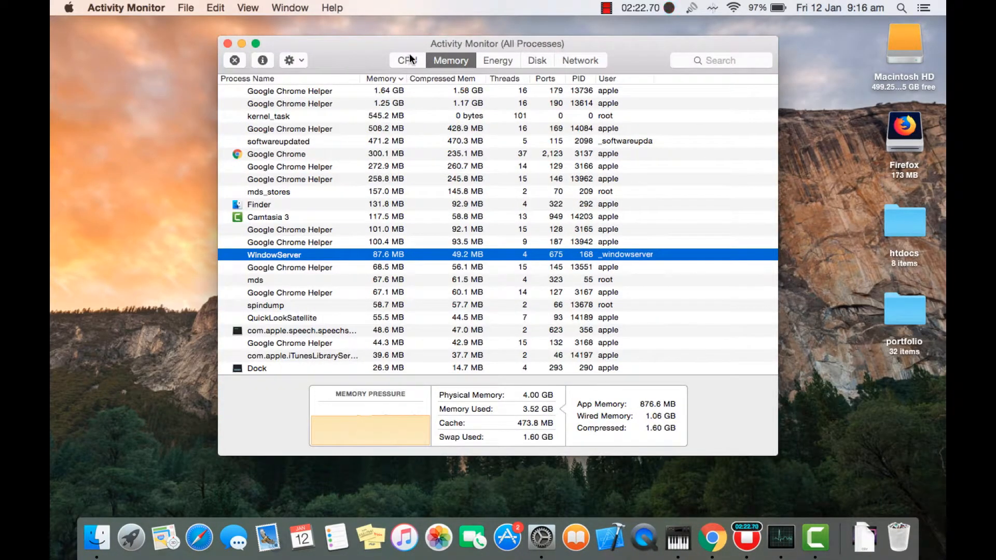
click(407, 60)
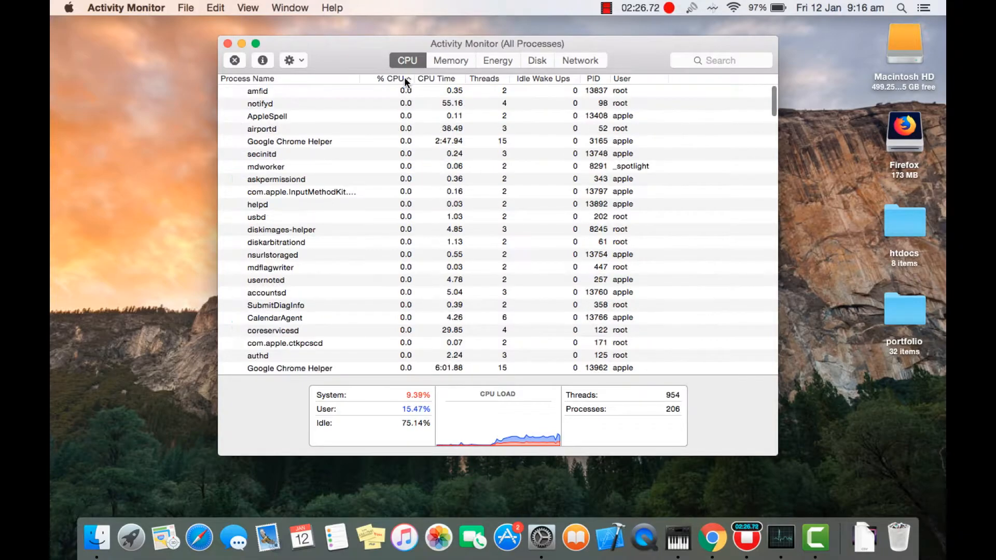
click(387, 78)
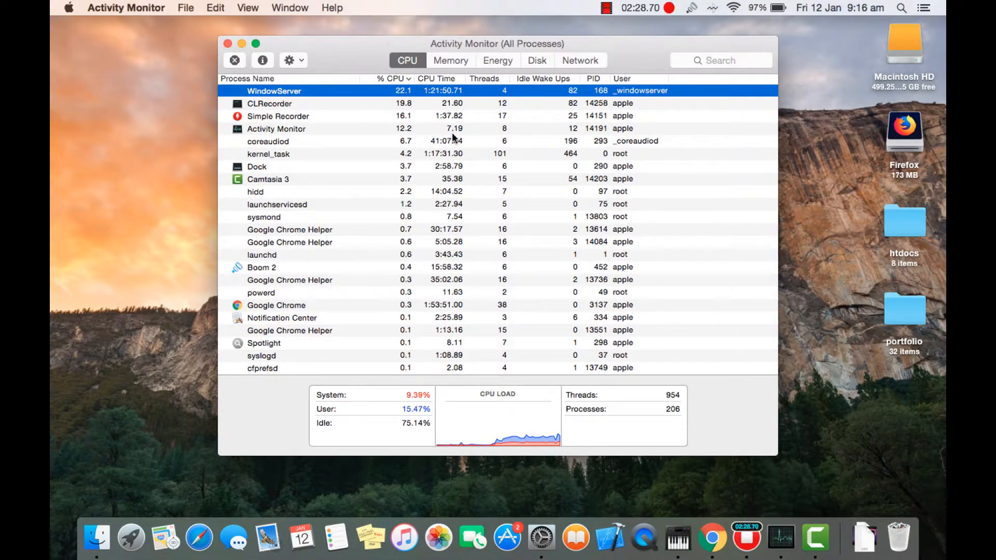
scroll(down, 3)
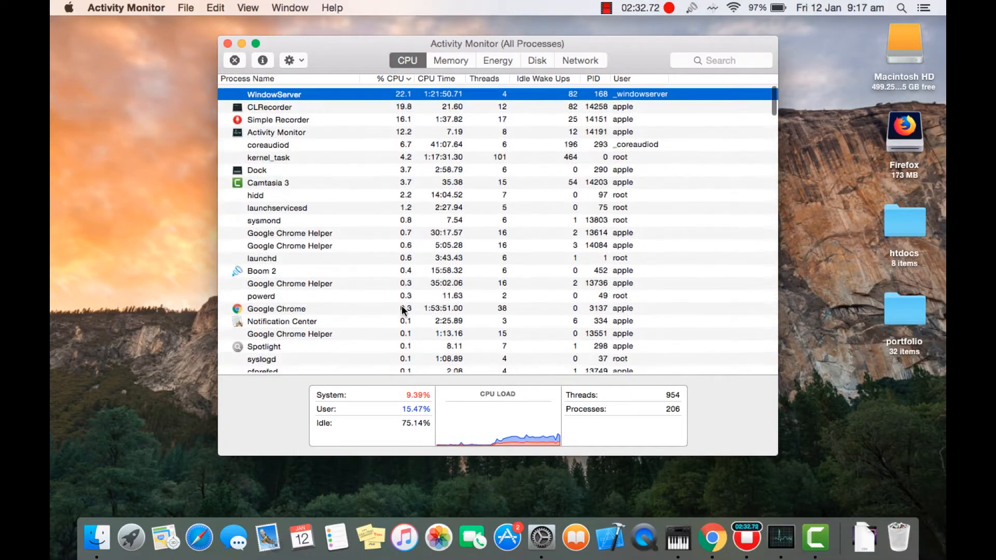
- Browse the Memory and Disk process views, then minimize Activity Monitor
click(450, 60)
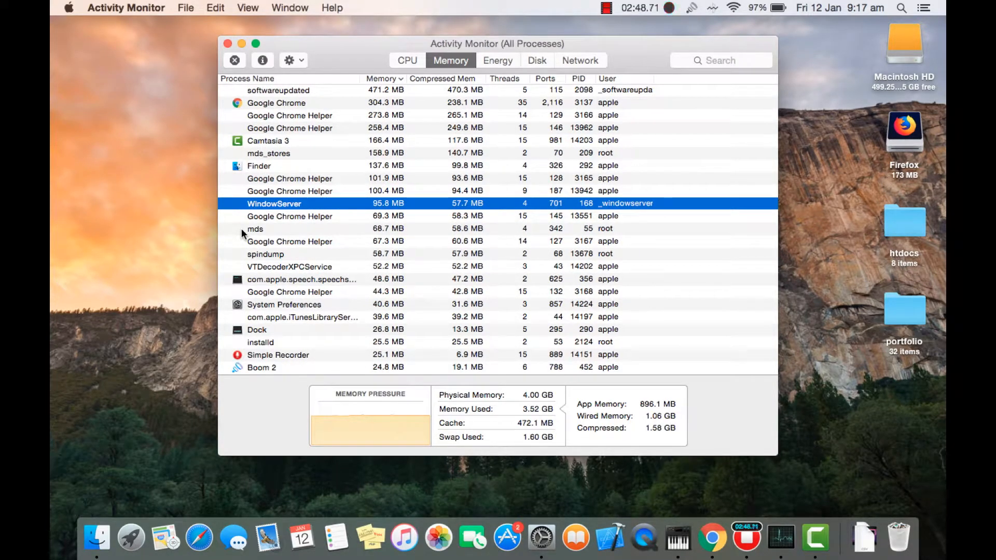
mouse_move(308, 208)
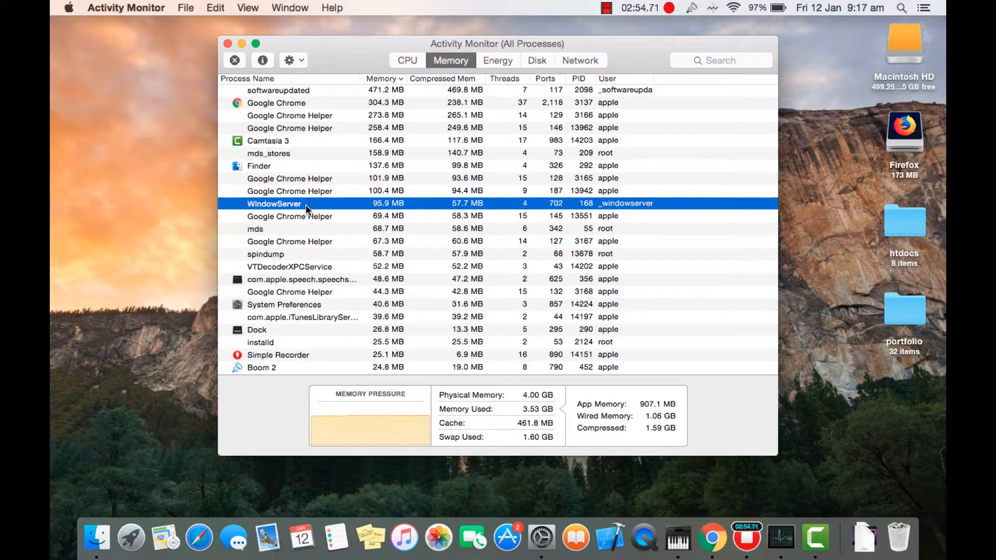
scroll(down, 3)
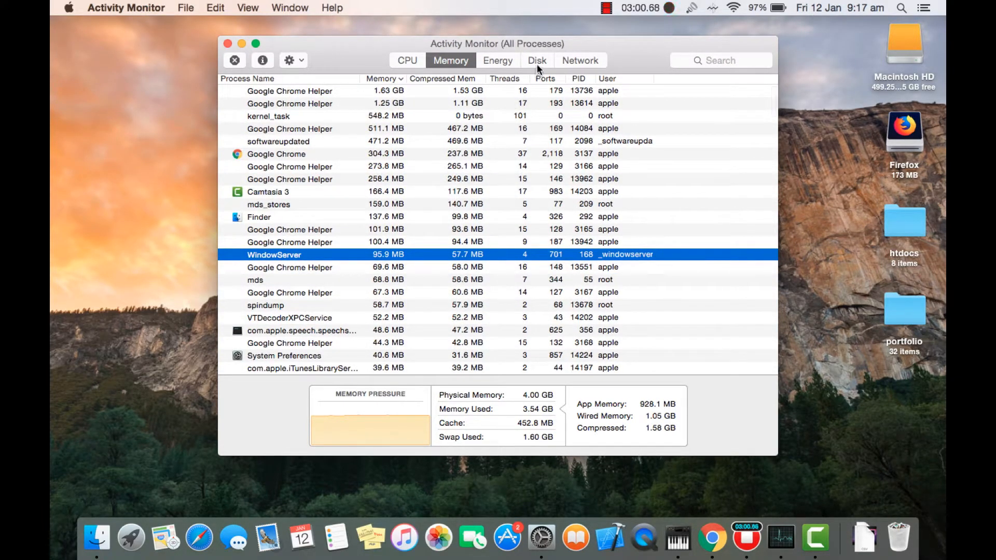
click(537, 60)
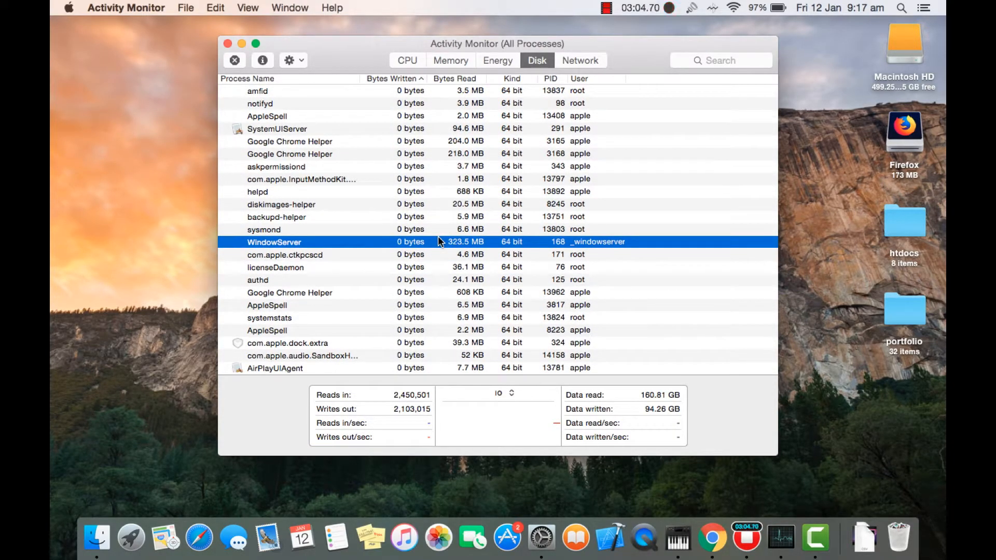
scroll(down, 3)
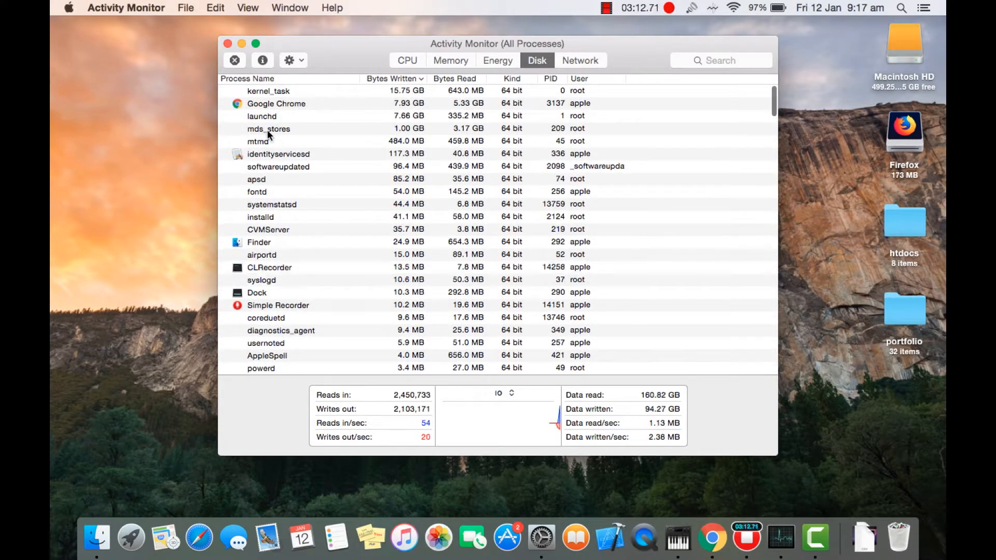
mouse_move(225, 209)
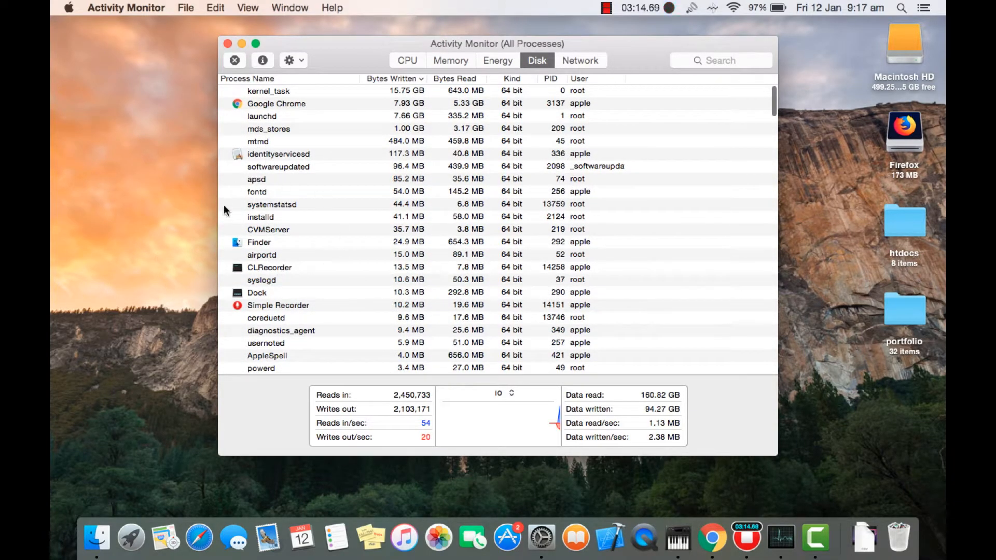
click(242, 43)
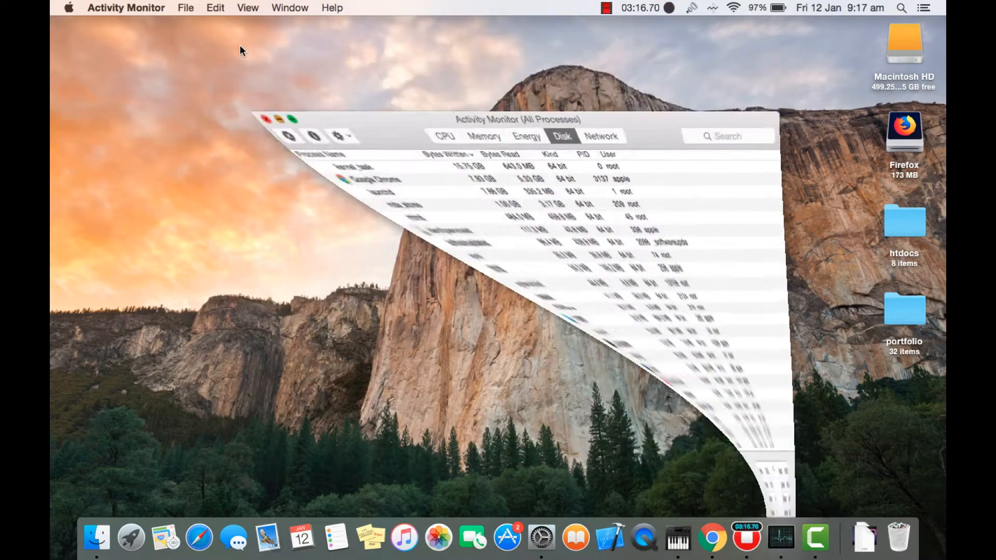
- Launch System Preferences and show the Users & Groups pane for the apple admin account
click(268, 119)
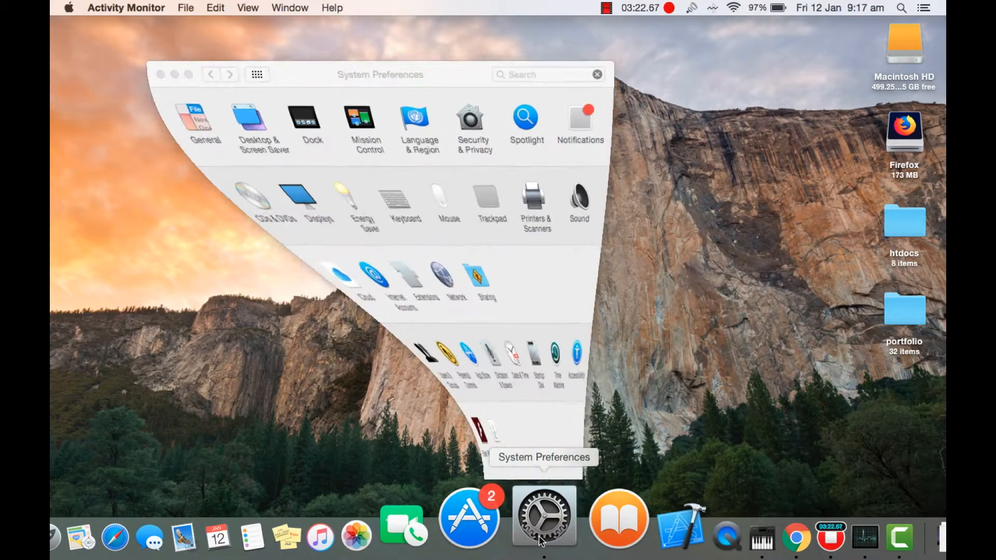
click(543, 516)
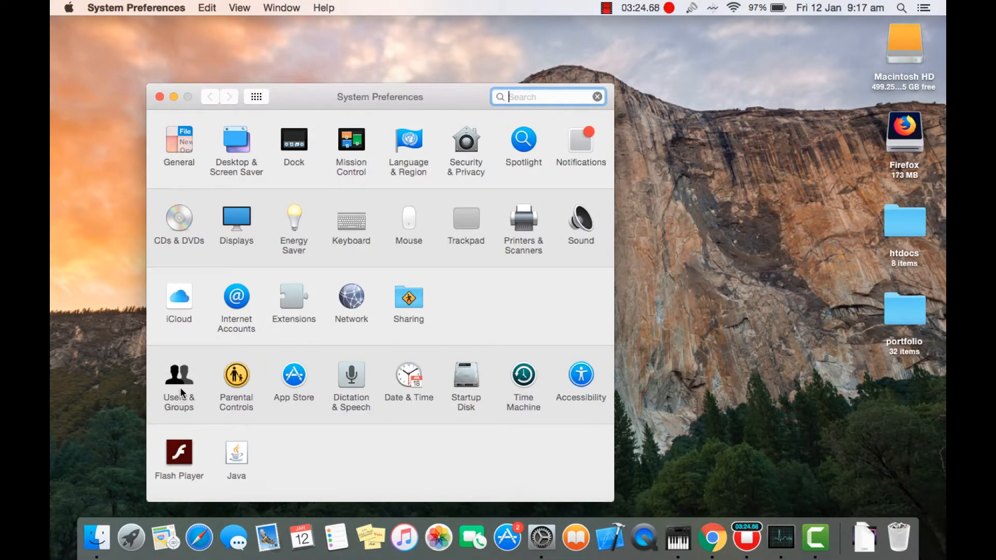
click(178, 377)
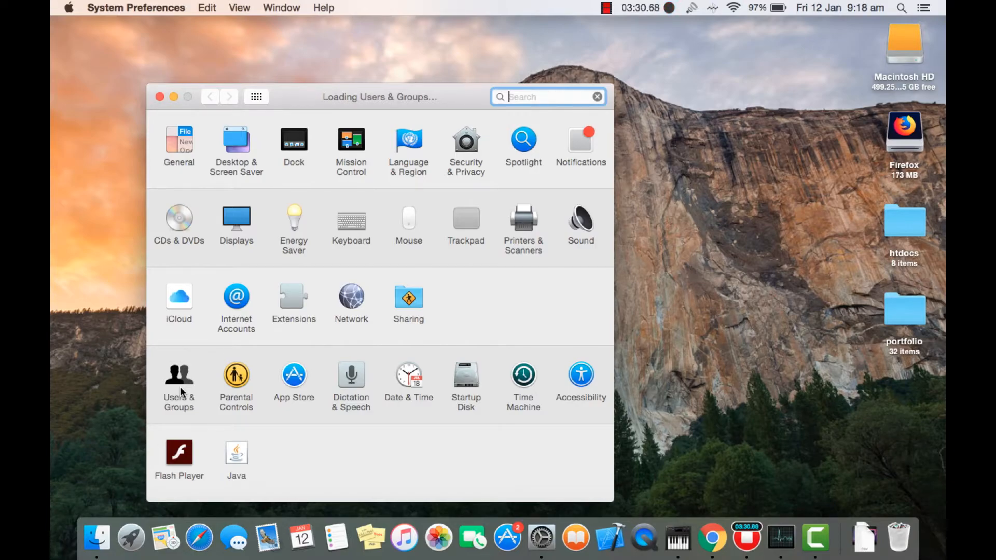
click(179, 381)
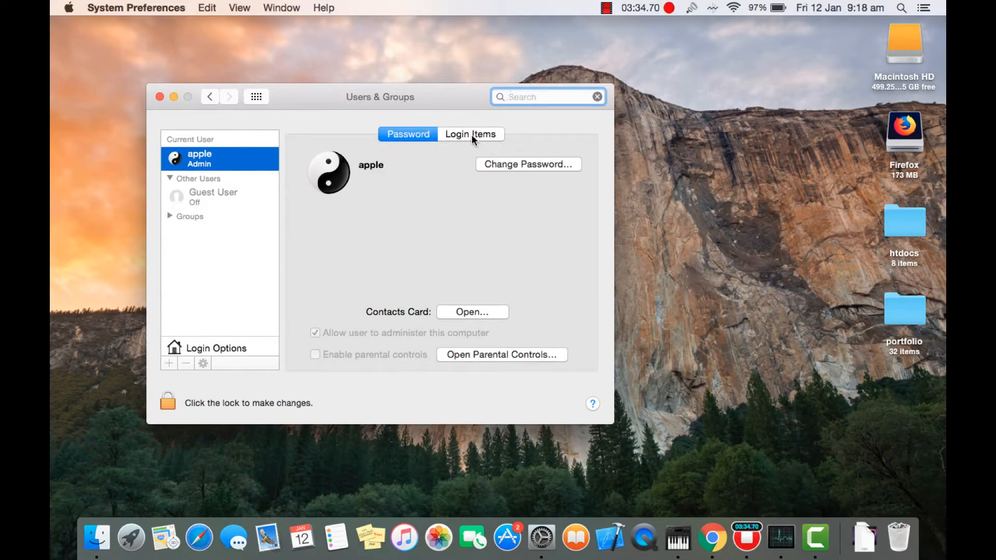
- Delete CleanMyMac 3 Menu from Login Items and return to the preferences overview
click(470, 134)
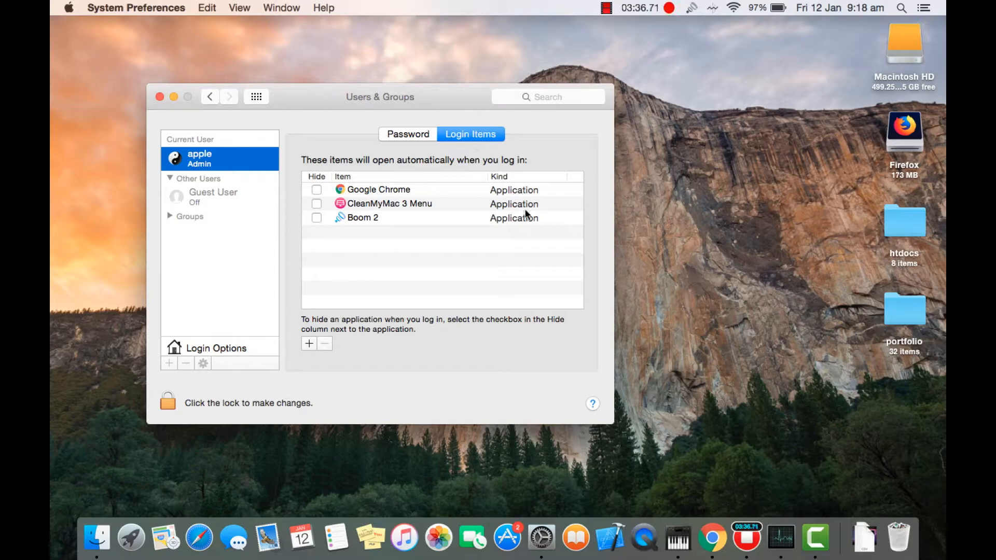
mouse_move(377, 236)
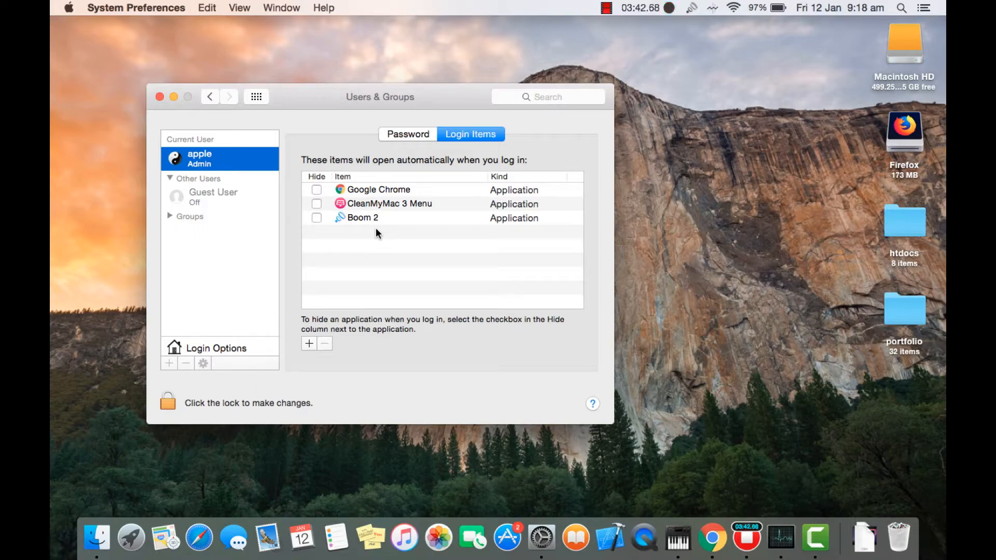
mouse_move(316, 209)
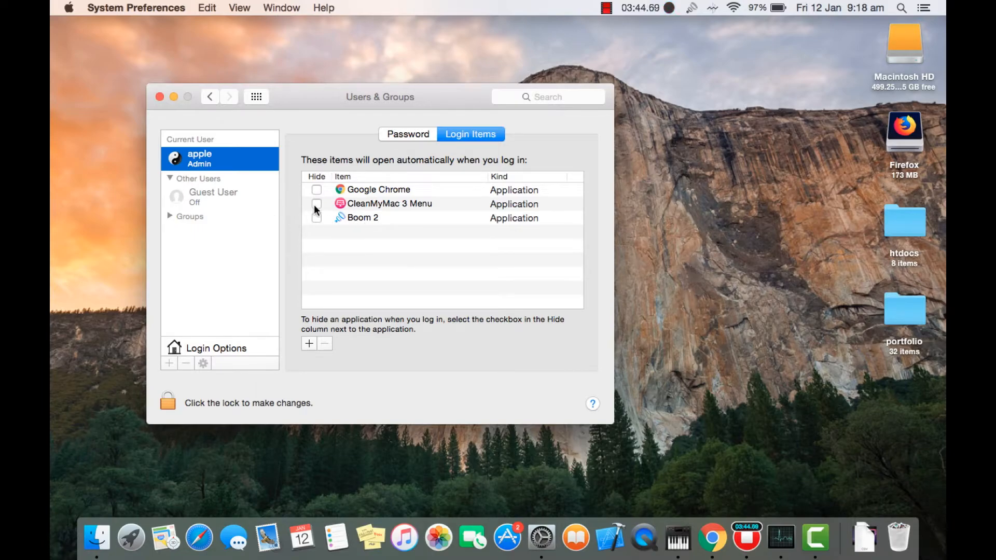
click(324, 343)
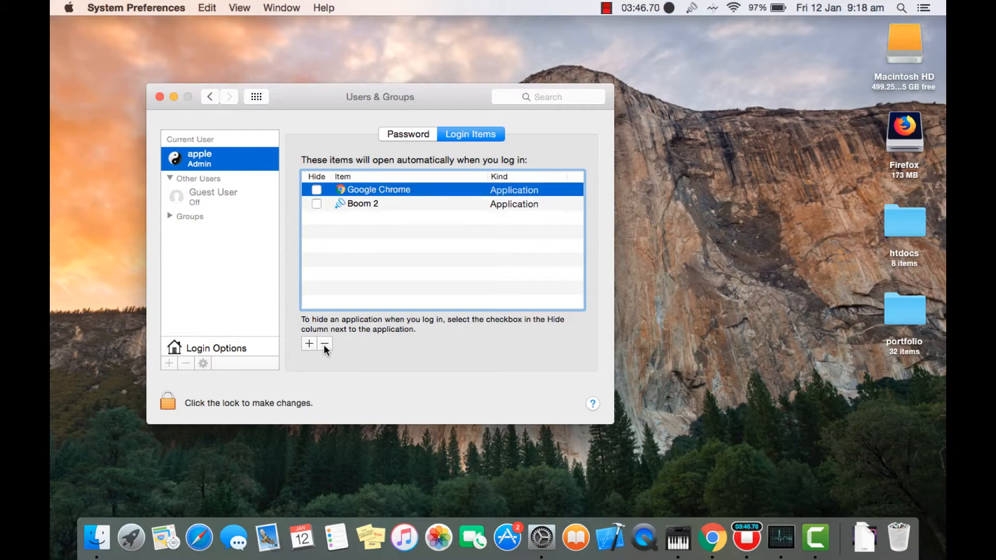
click(379, 251)
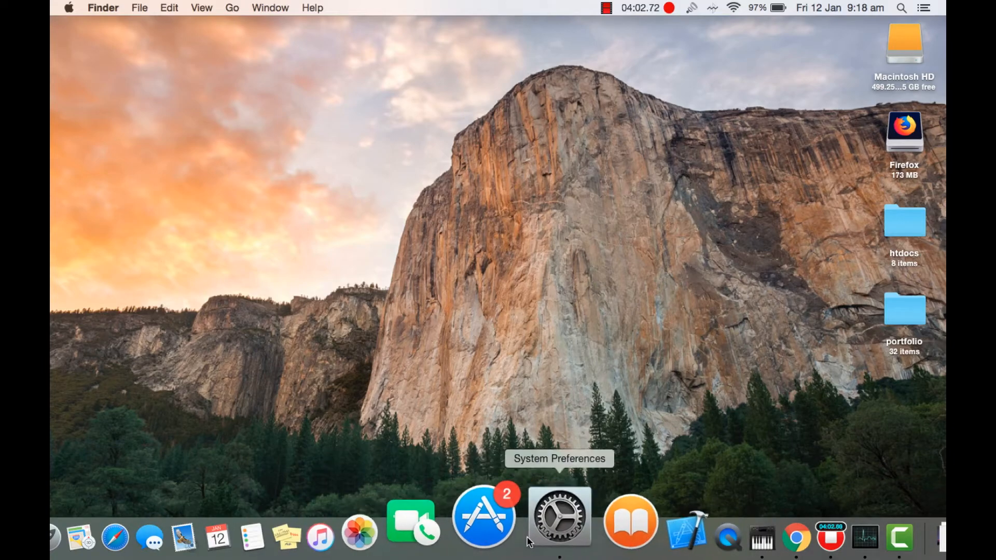
click(558, 515)
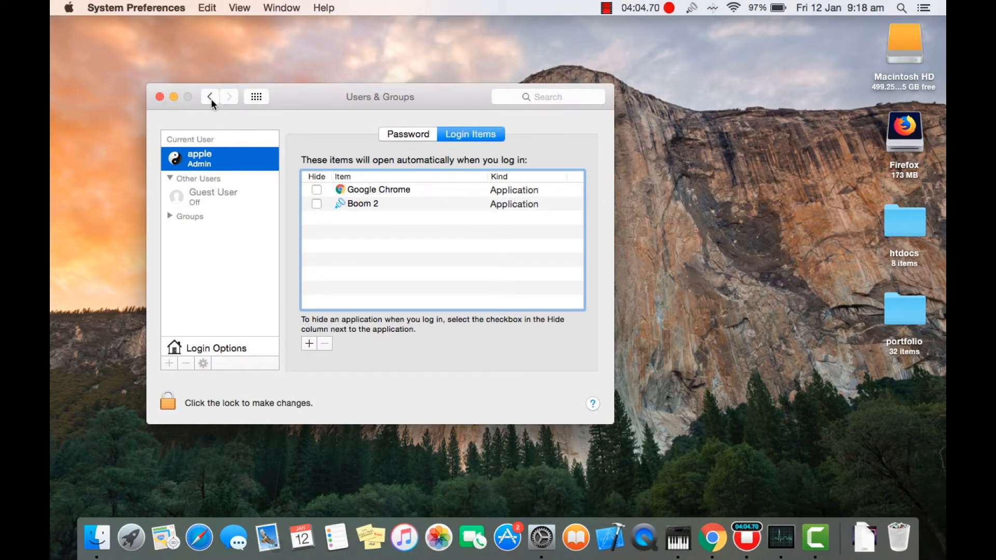
click(209, 96)
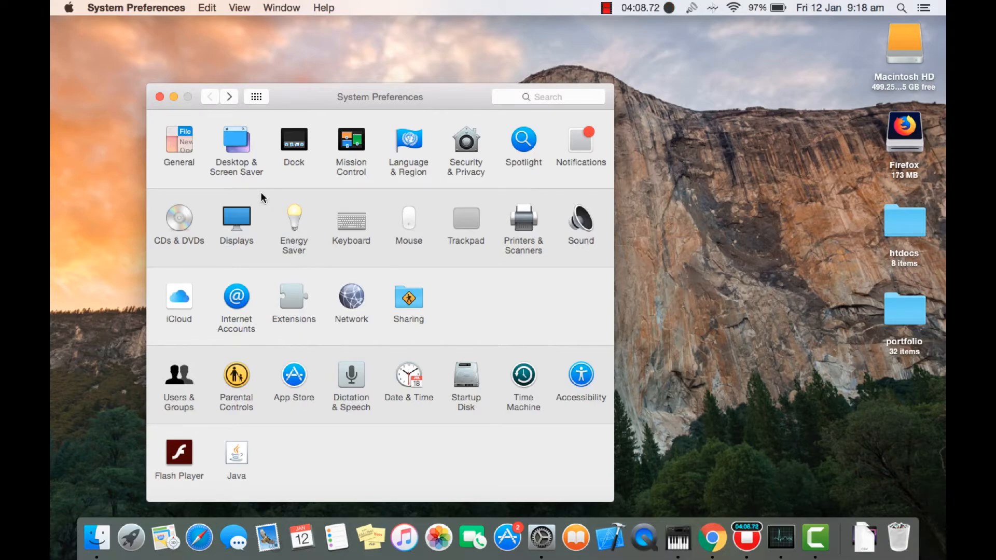
- Set the Dock to Scale minimize effect, disable the app-opening animation, and close System Preferences
click(293, 139)
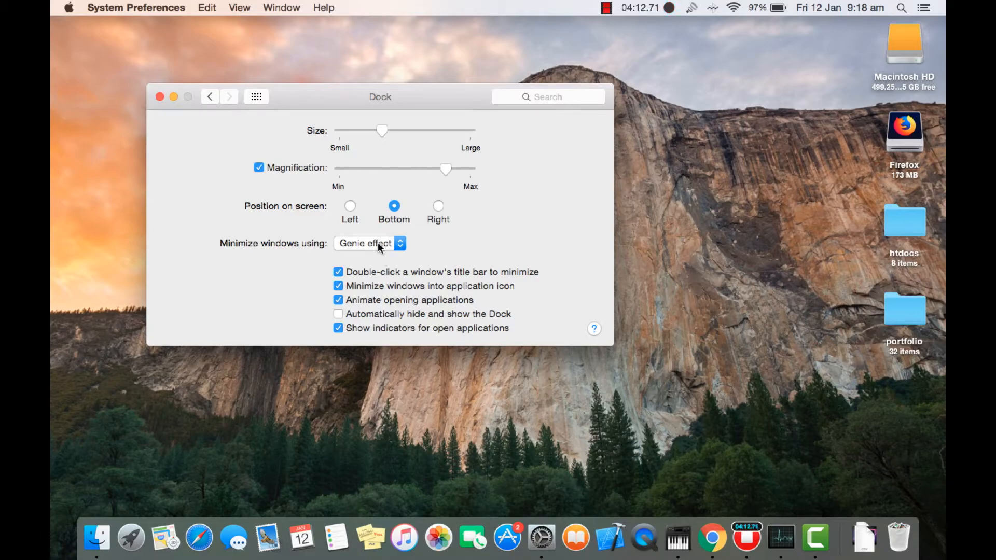
click(369, 243)
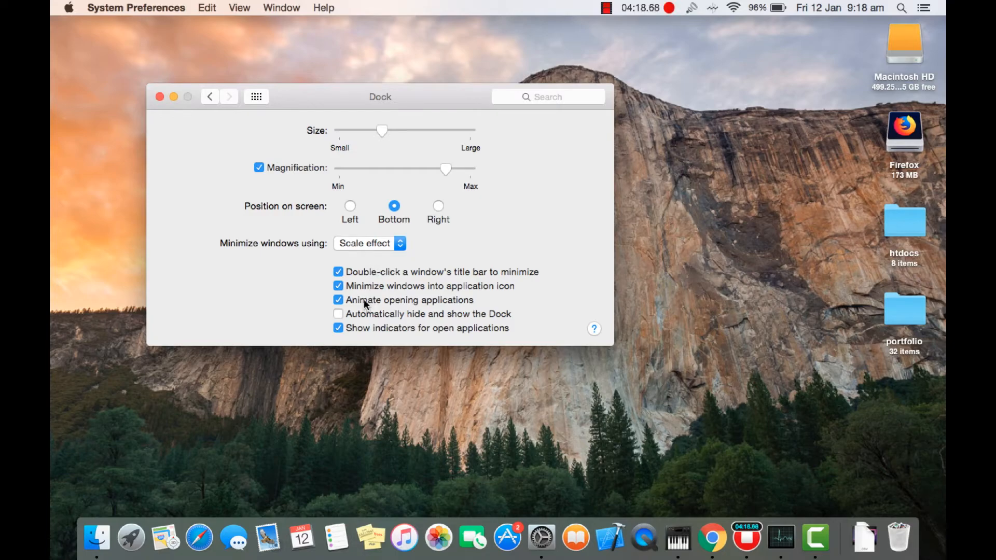
click(337, 300)
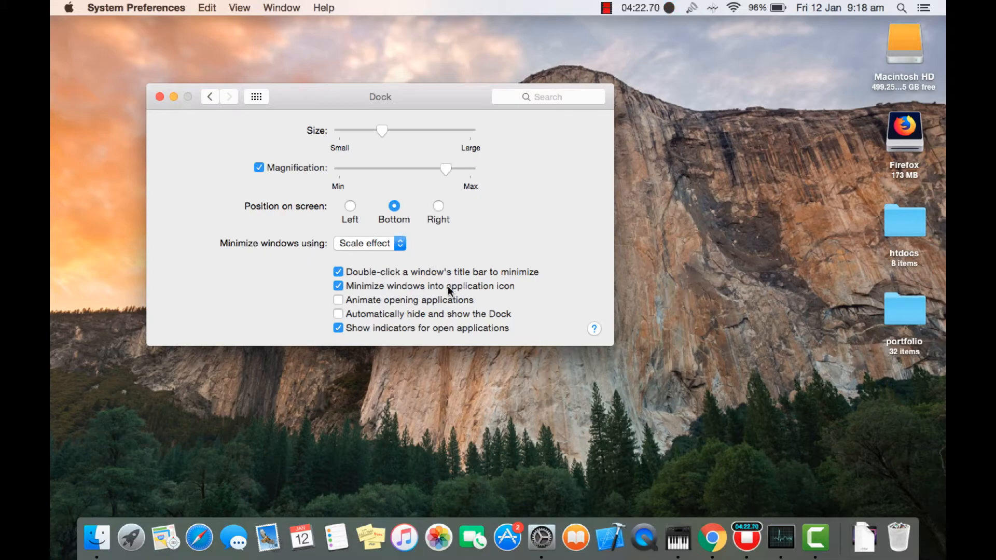
mouse_move(390, 320)
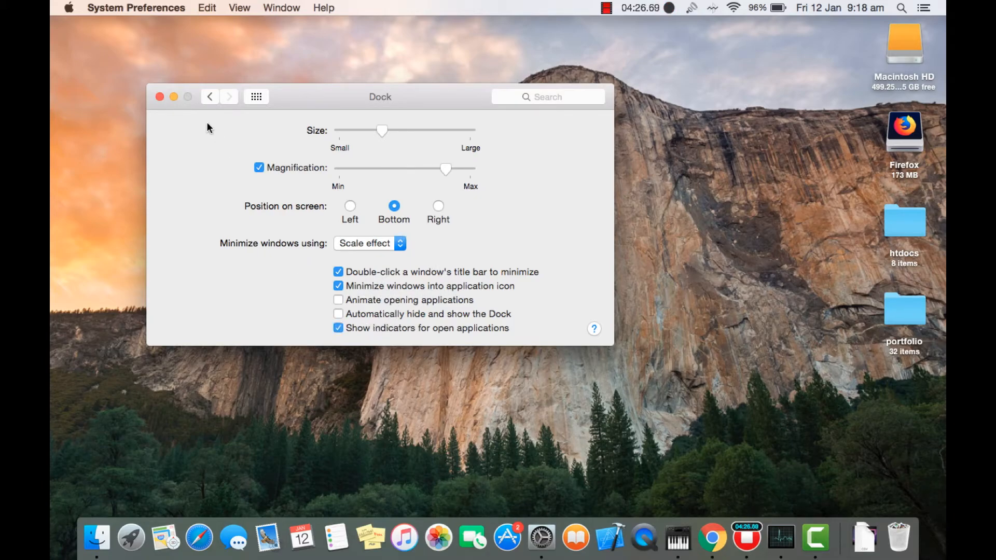
click(159, 97)
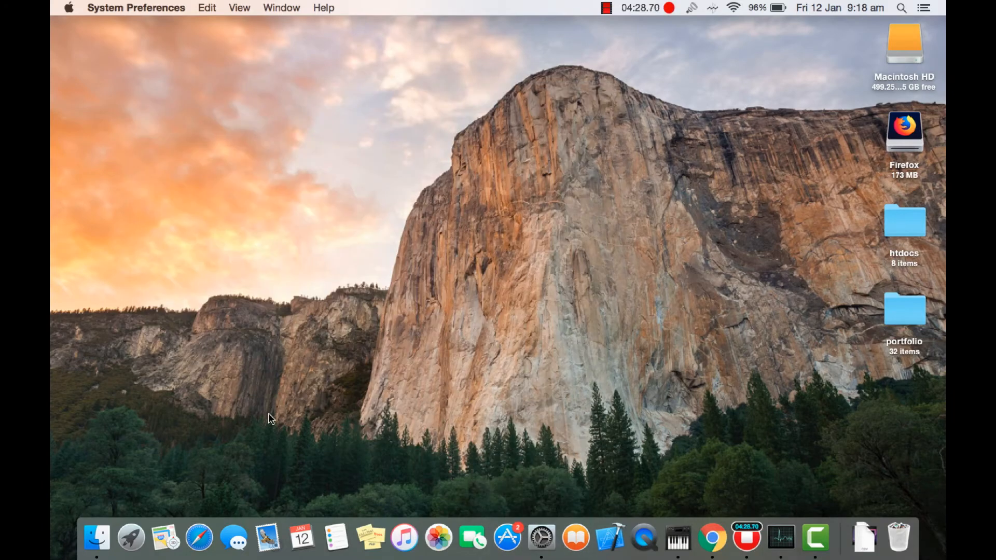